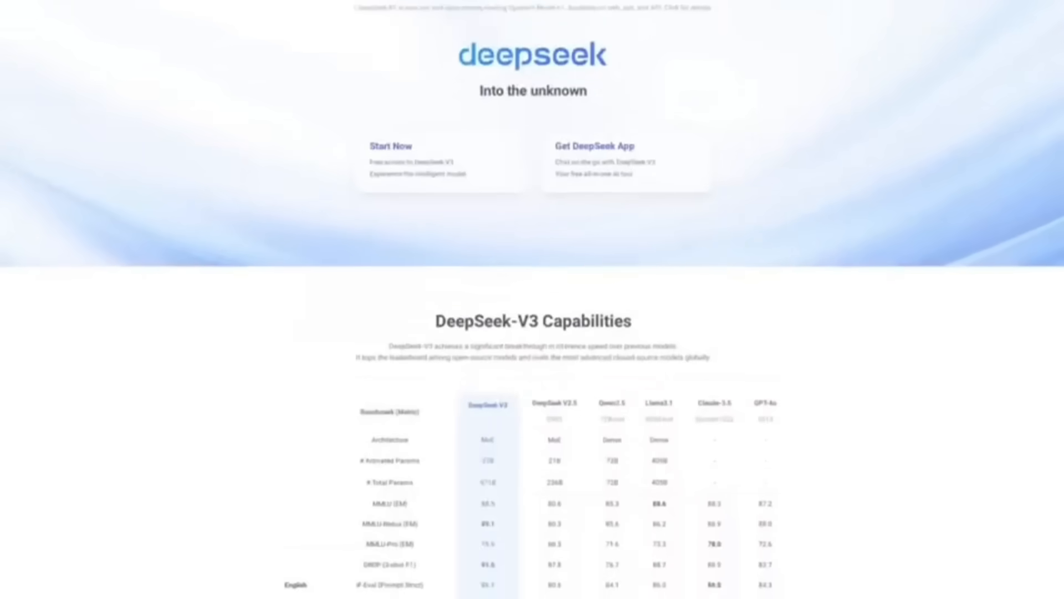
pyautogui.scroll(-3)
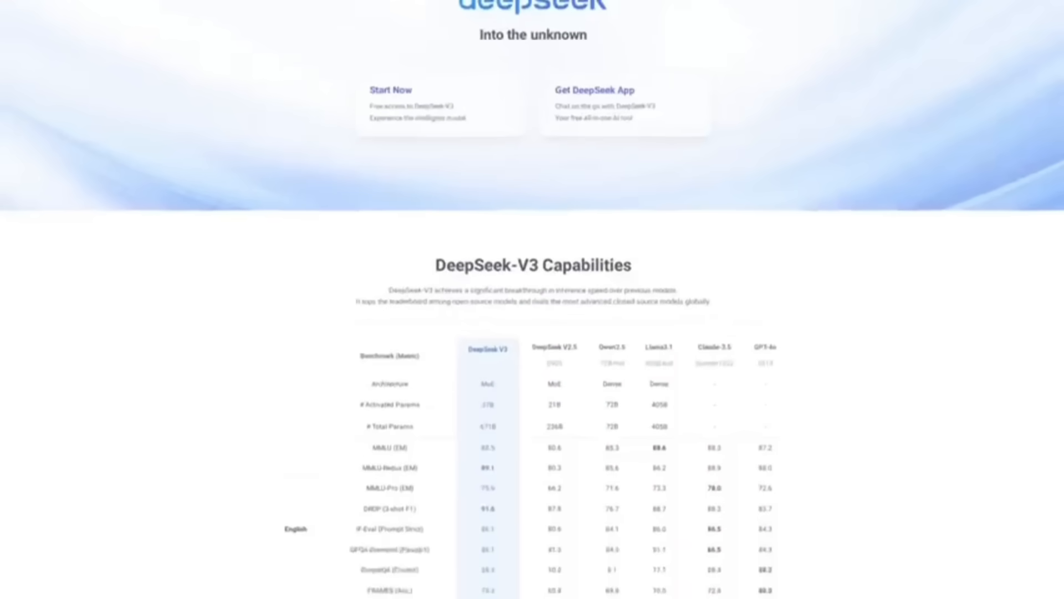
pyautogui.scroll(-3)
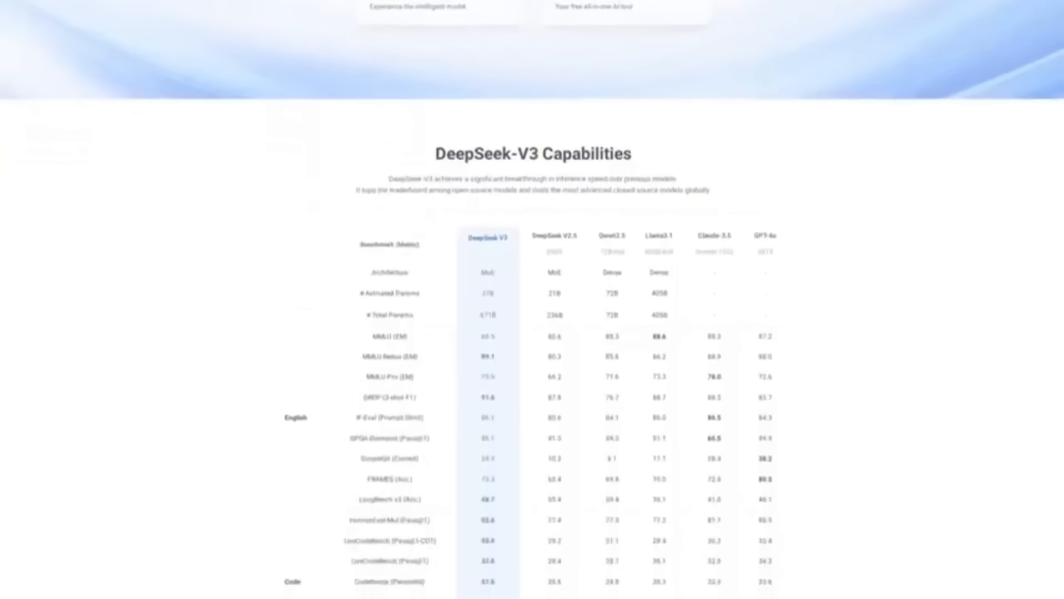
pyautogui.scroll(-3)
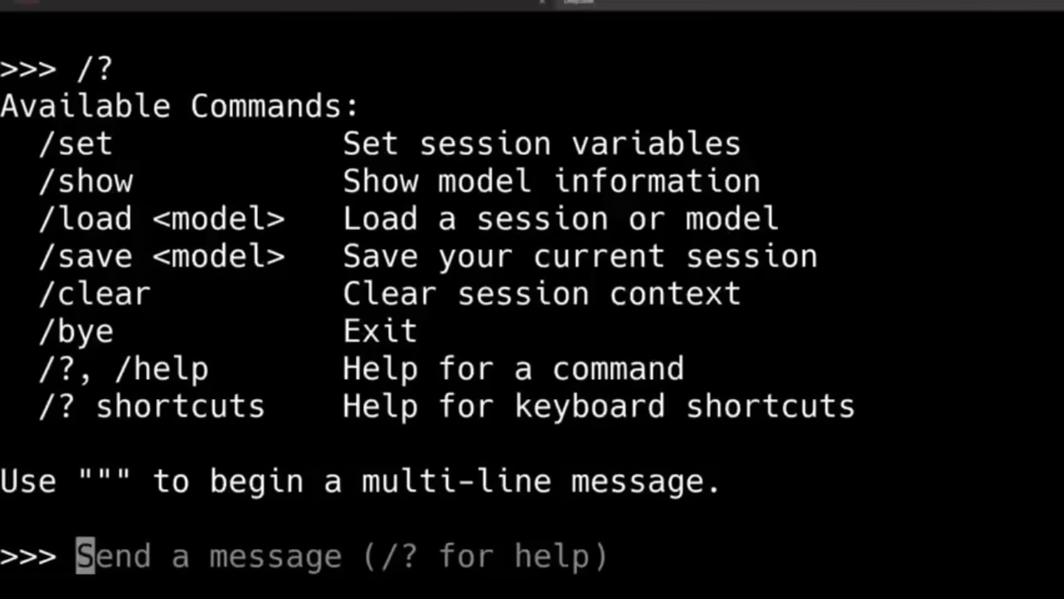
pyautogui.write('what ha')
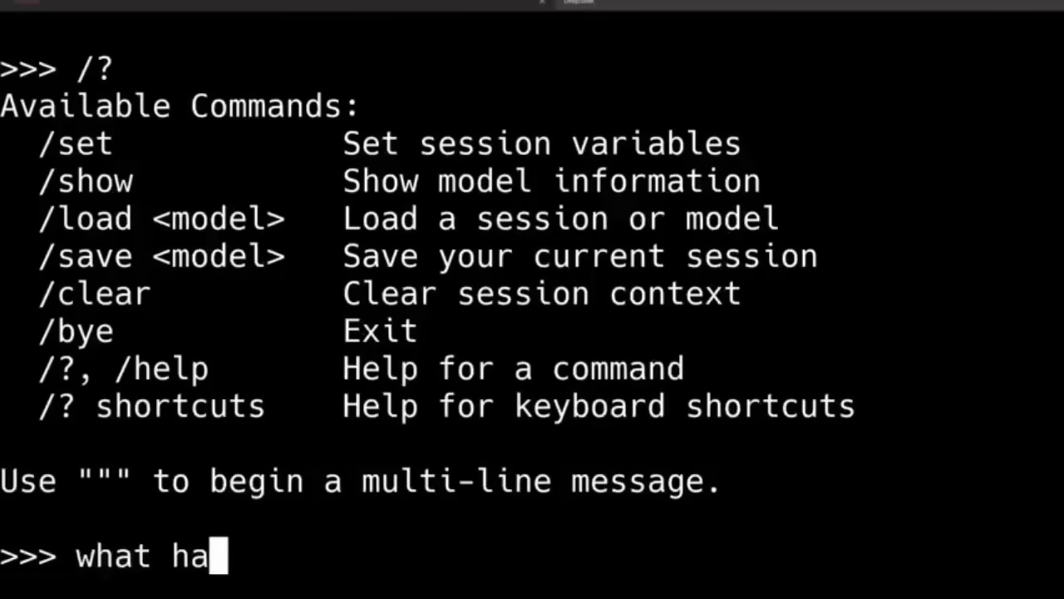
pyautogui.write('ppened at Tia')
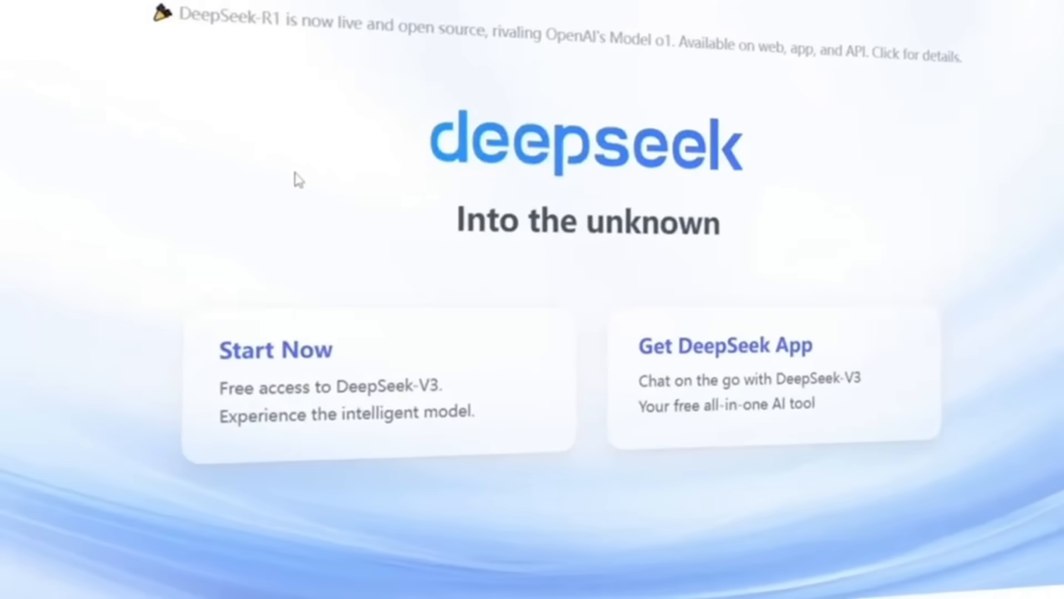
pyautogui.moveTo(1043, 256)
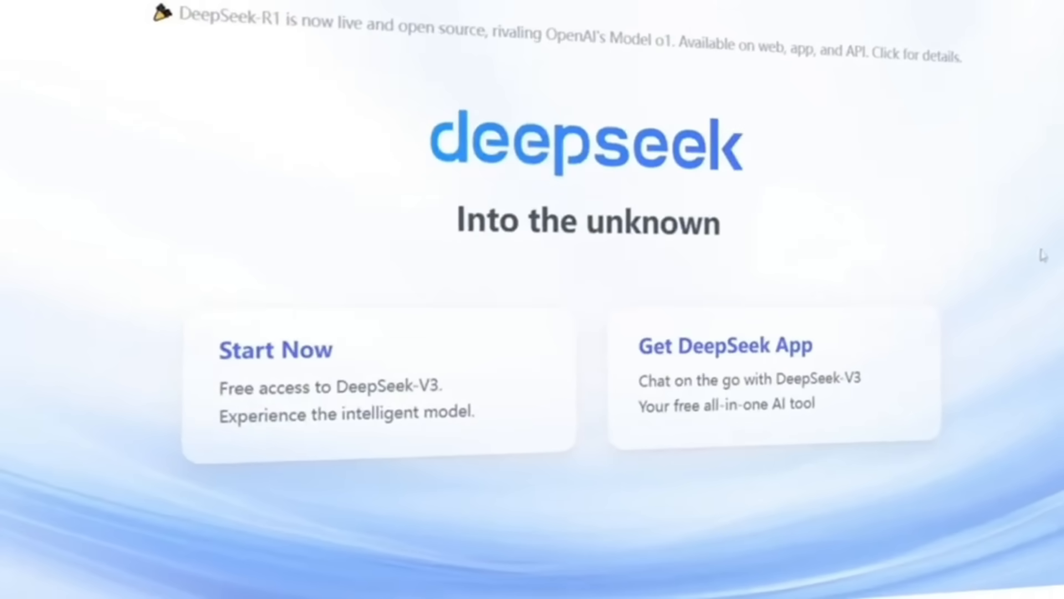